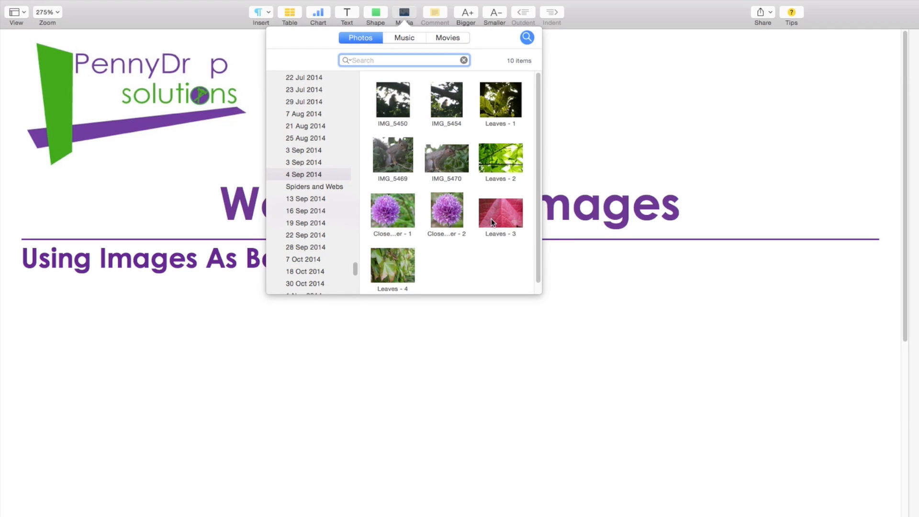
Insert the Leaves - 3 red leaf photo from the Media browser's Photos tab
click(502, 218)
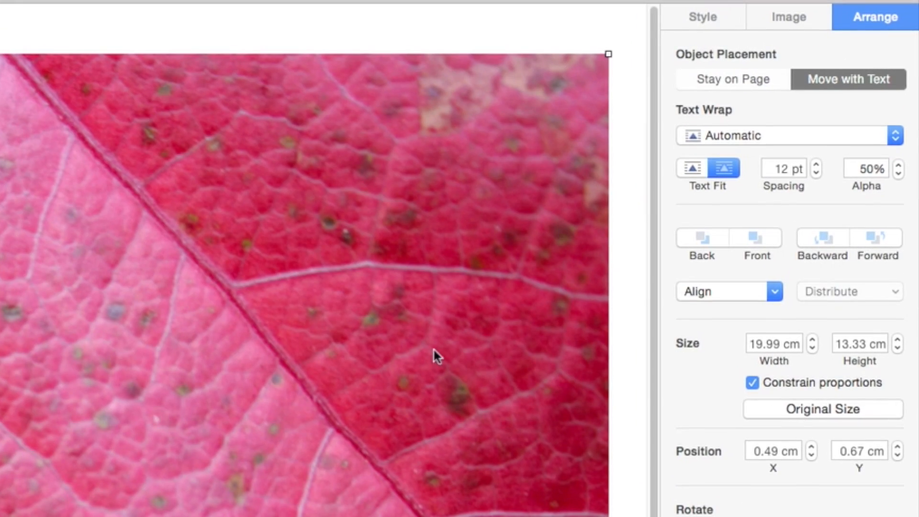
Set the leaf photo's text wrap to None, rotate it 90°, and stretch it across the page
click(785, 136)
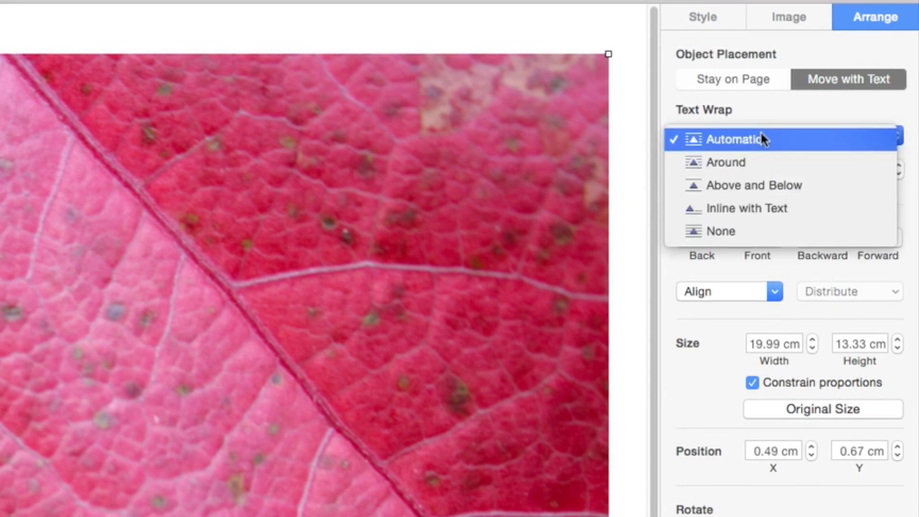
click(721, 231)
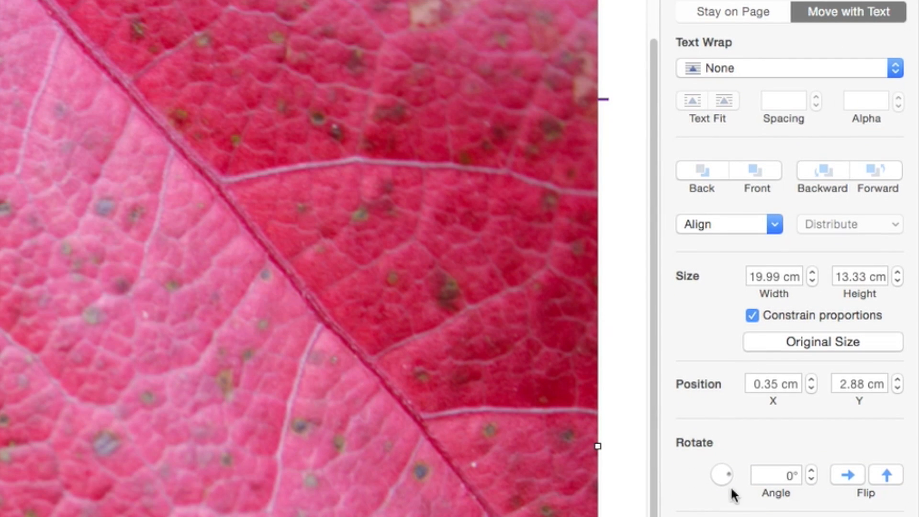
click(774, 474)
text(90)
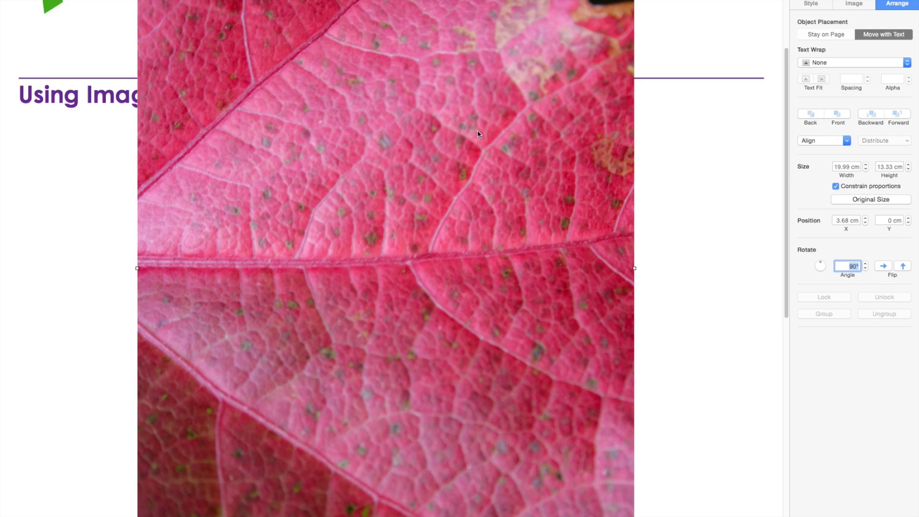
drag(478, 133, 258, 266)
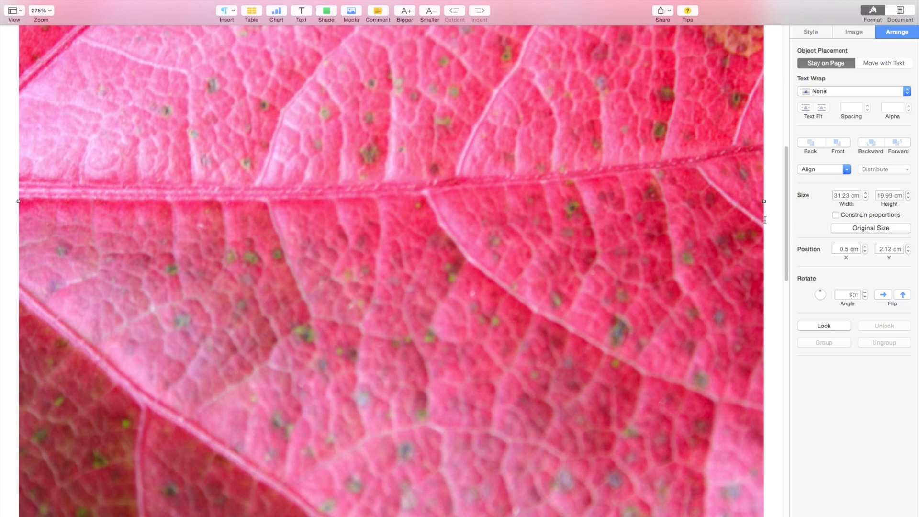
Move the leaf photo to the section master behind the logo and heading
click(884, 63)
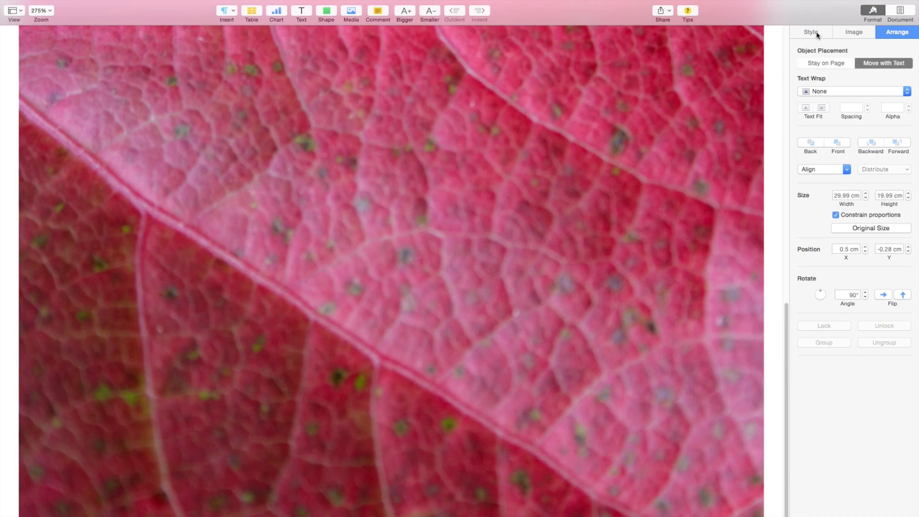
click(165, 6)
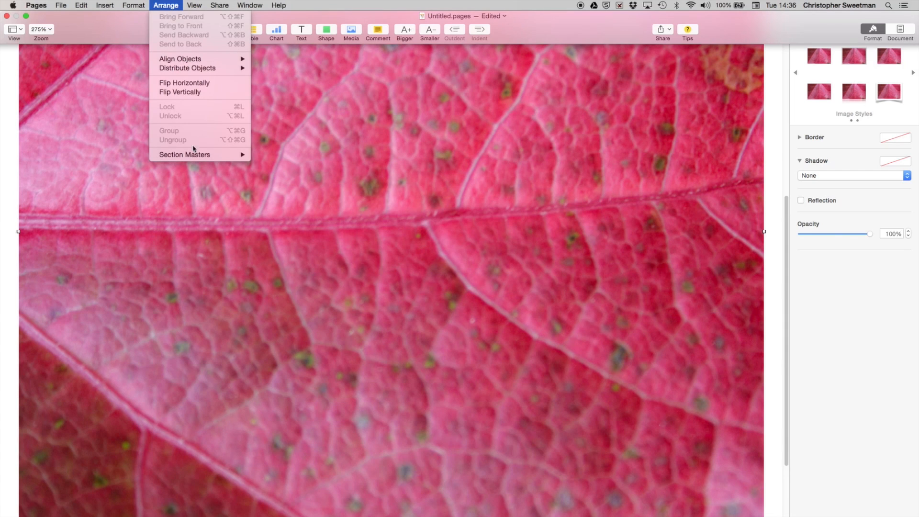
mouse_move(191, 155)
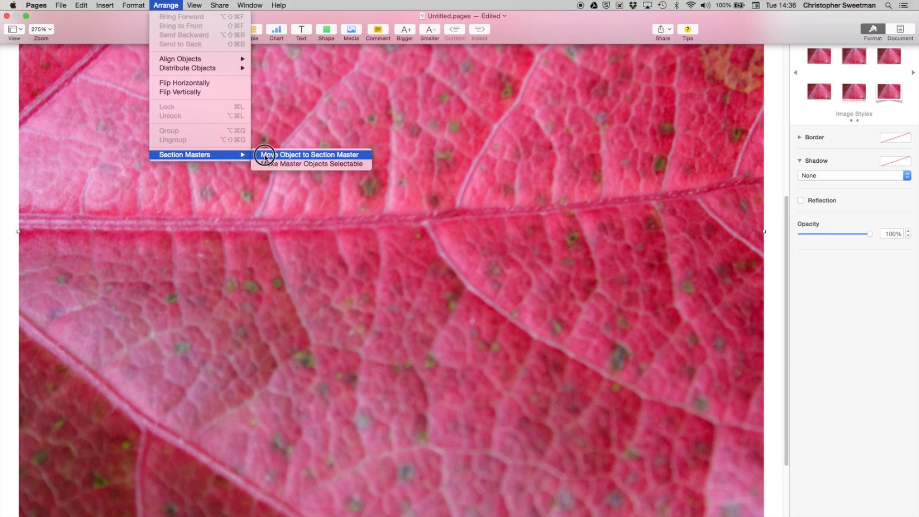
click(311, 155)
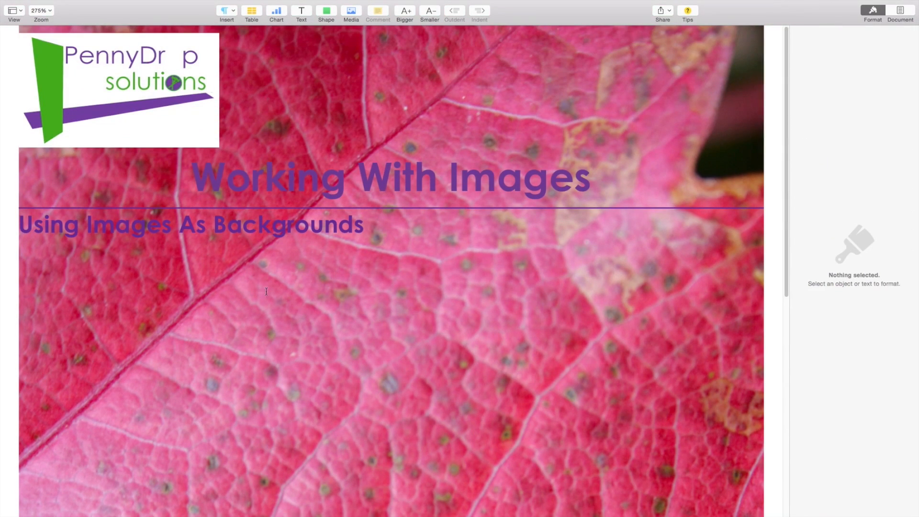
Make master objects selectable and select the leaf background image
click(166, 6)
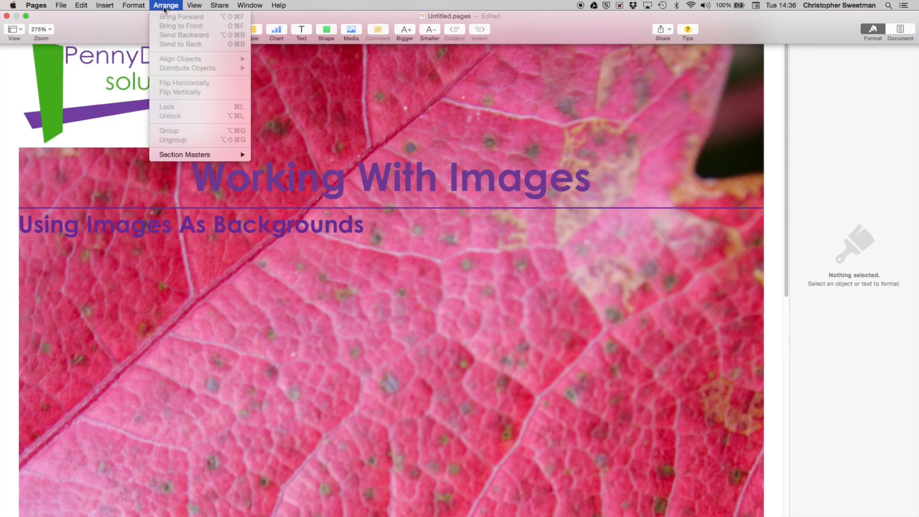
mouse_move(185, 155)
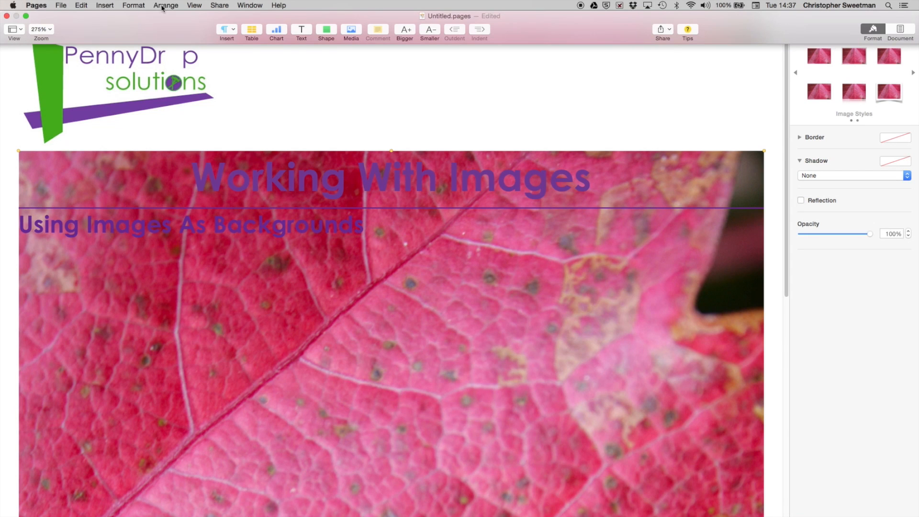
click(368, 225)
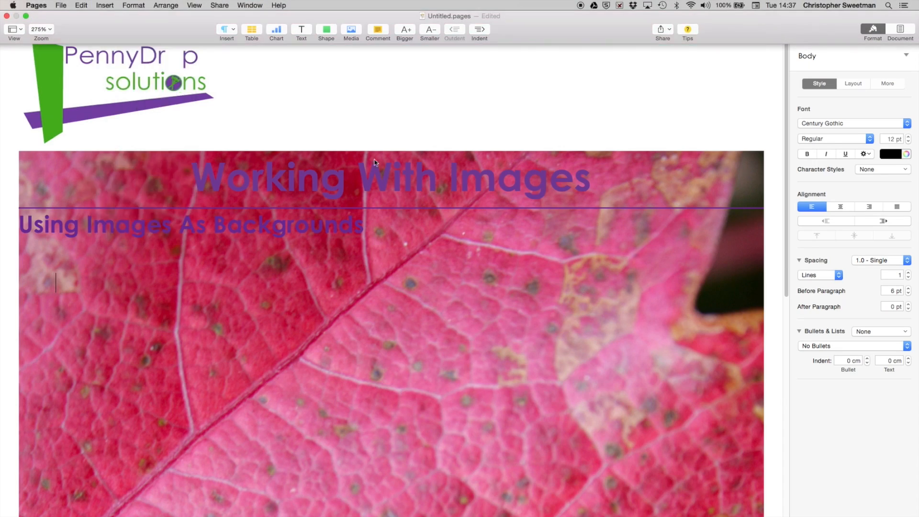
Scroll the Image format pane toward the Exposure slider to brighten the leaf
scroll(down, 3)
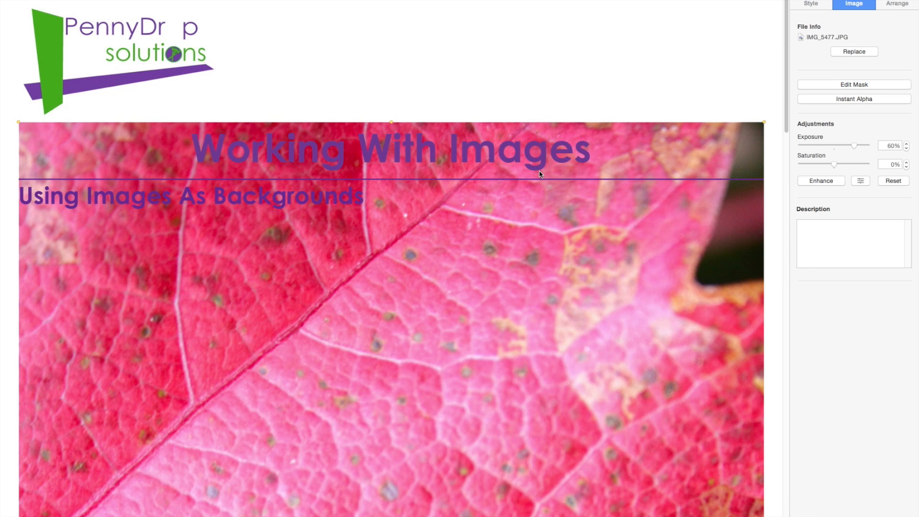
mouse_move(420, 160)
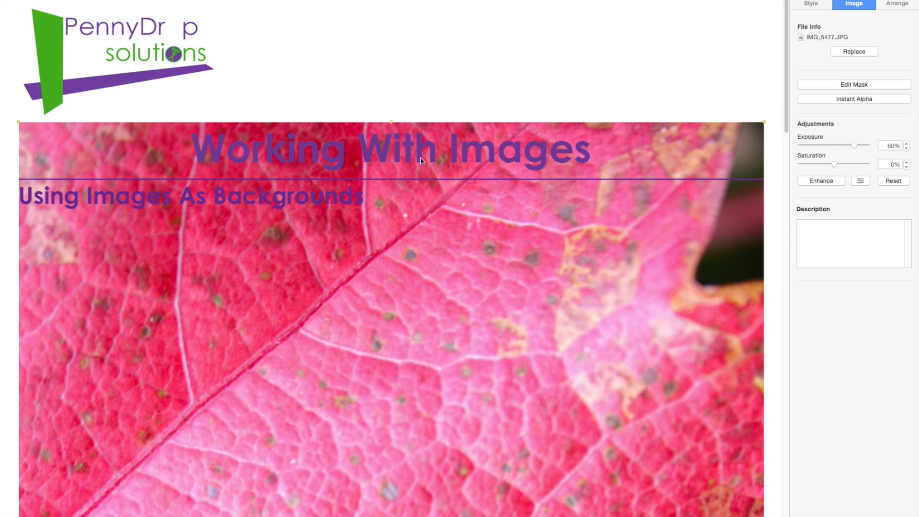
mouse_move(194, 153)
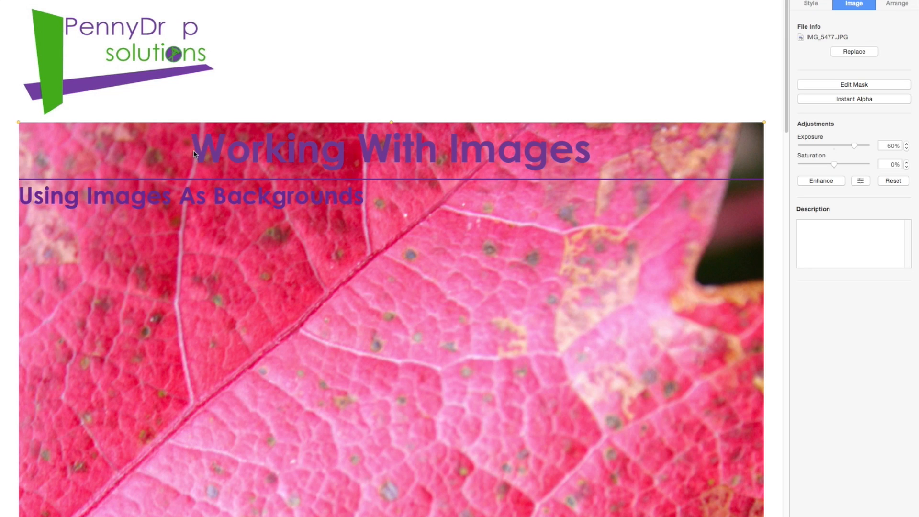